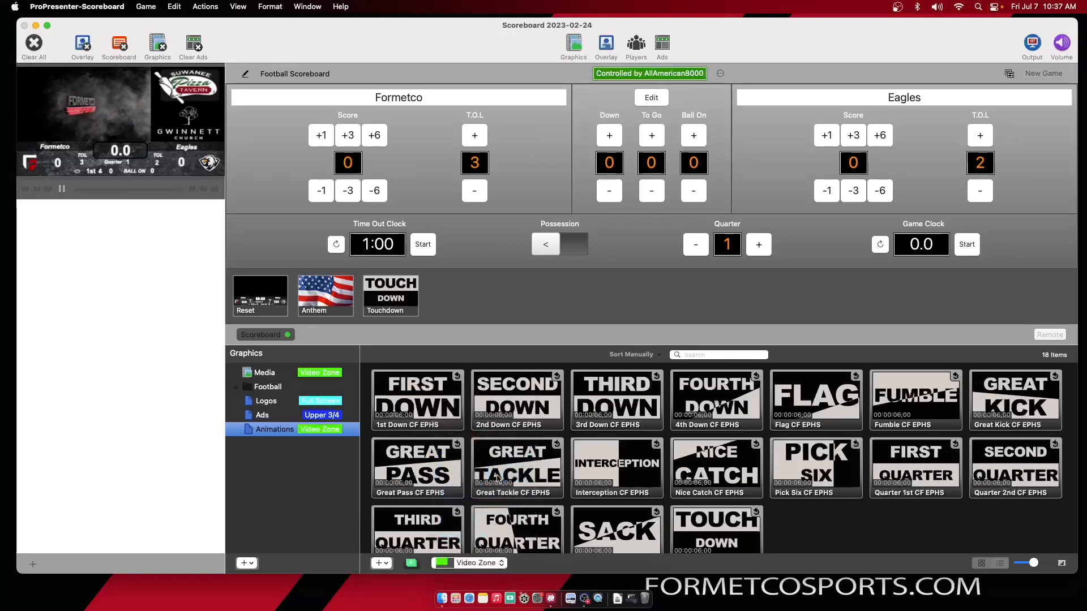
Step: Open the 1st Down CF EPHS clip in the media inspector to view its properties
double_click(417, 400)
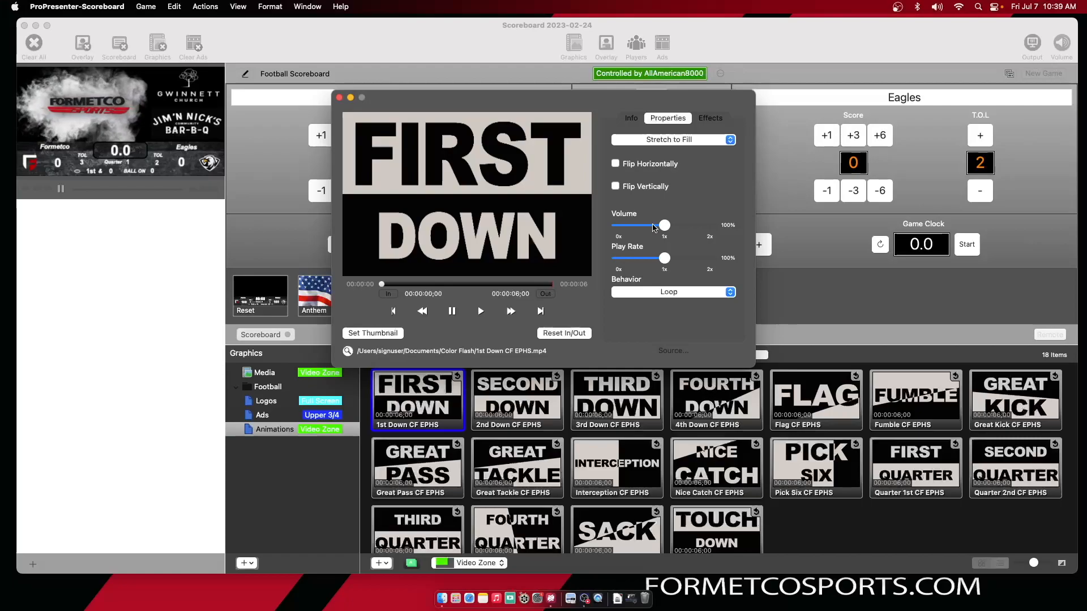